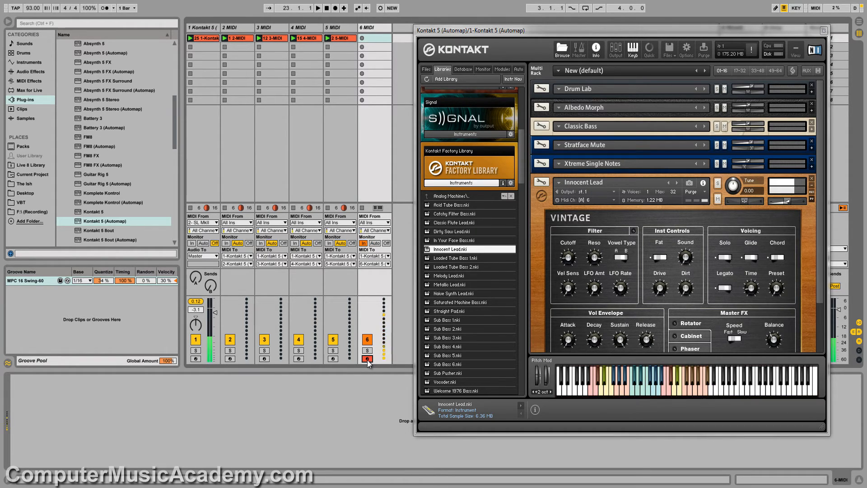
- Arm MIDI track 6 for session recording of the Innocent Lead part
left_click(316, 9)
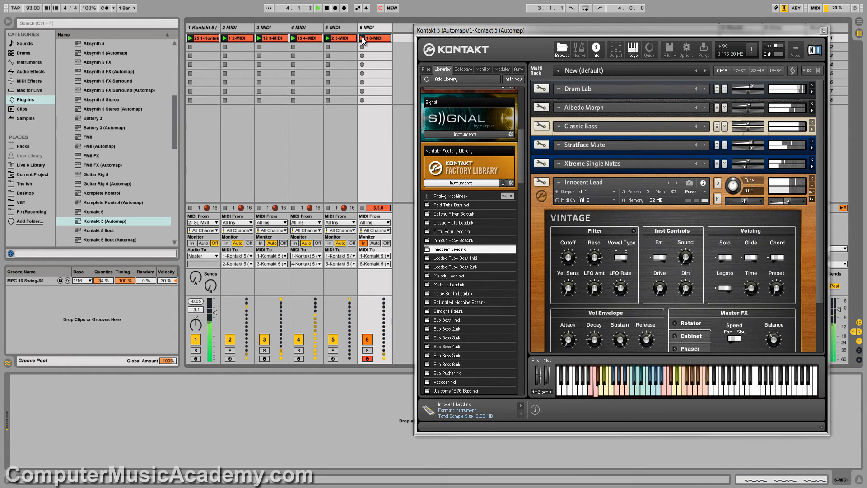